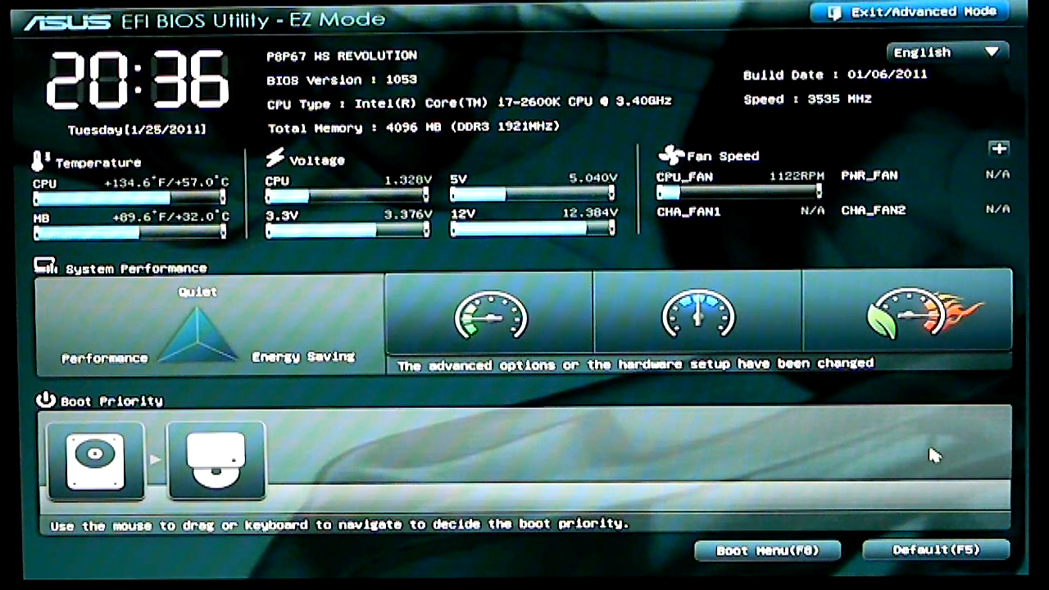
pyautogui.moveTo(219, 149)
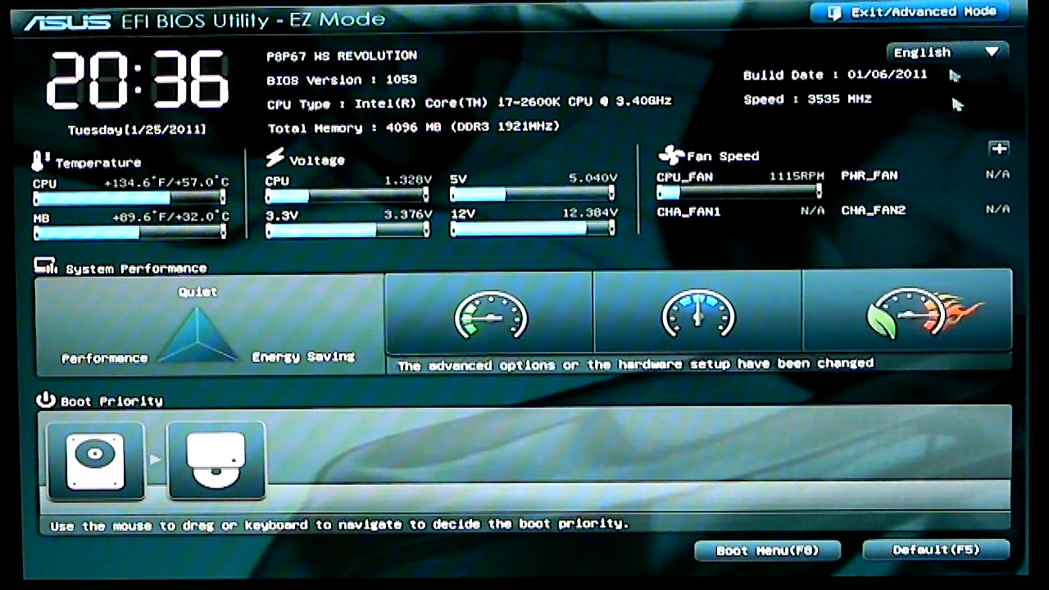
# Step: Bring up the Exit/Advanced Mode options from the EZ Mode screen
pyautogui.click(921, 14)
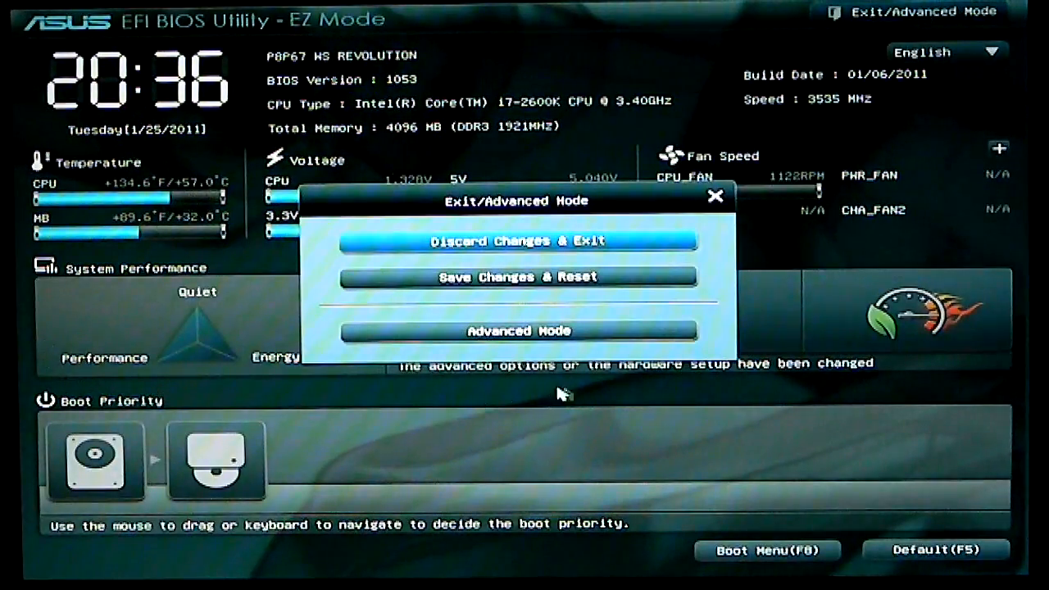
# Step: Enter Advanced Mode and move through Ai Tweaker items to Memory Frequency and OC Tuner
pyautogui.click(518, 331)
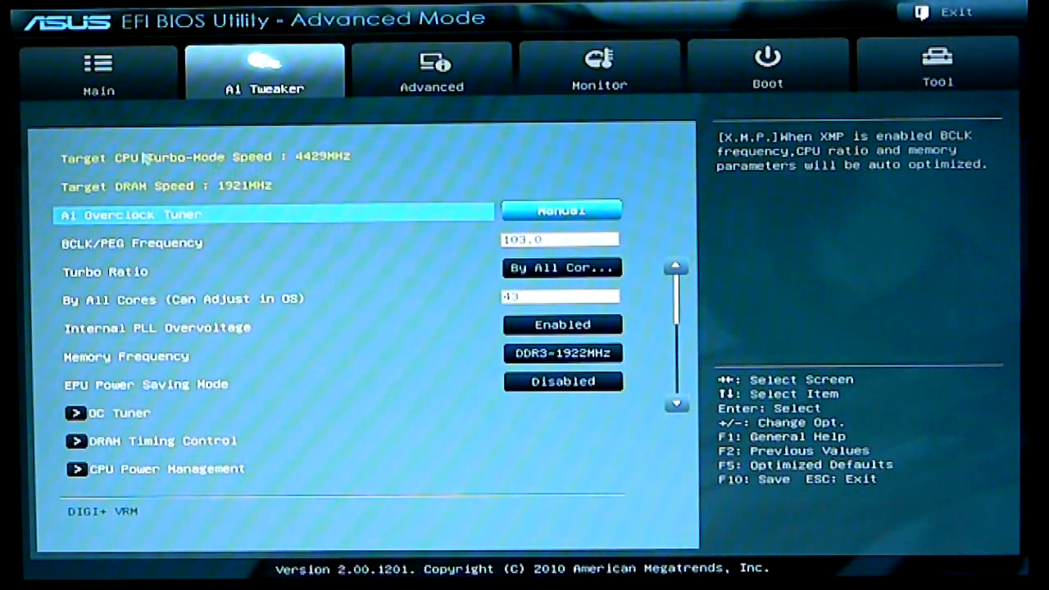
pyautogui.moveTo(271, 167)
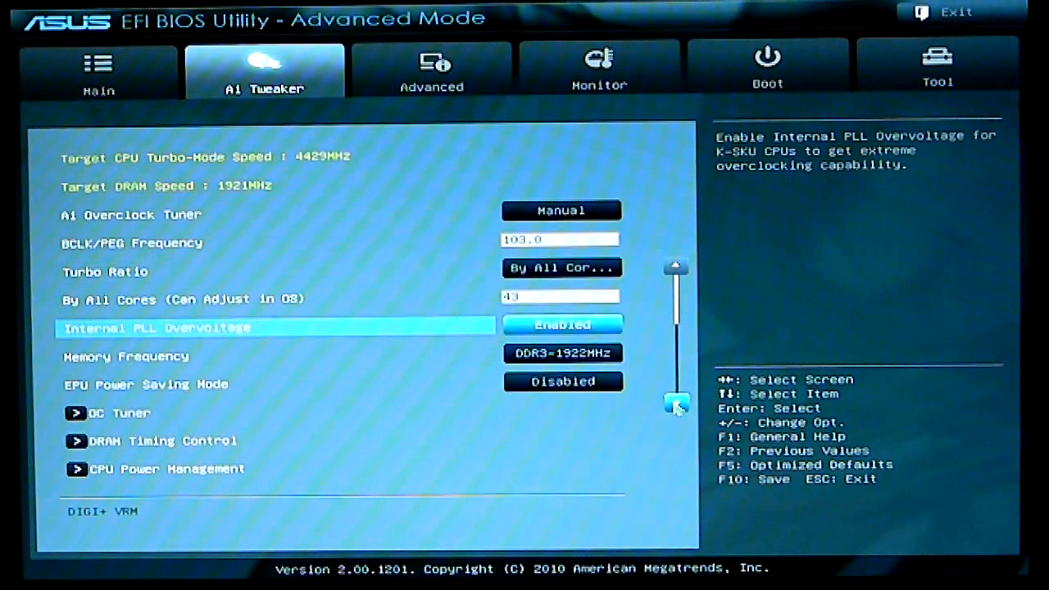
pyautogui.press('Down')
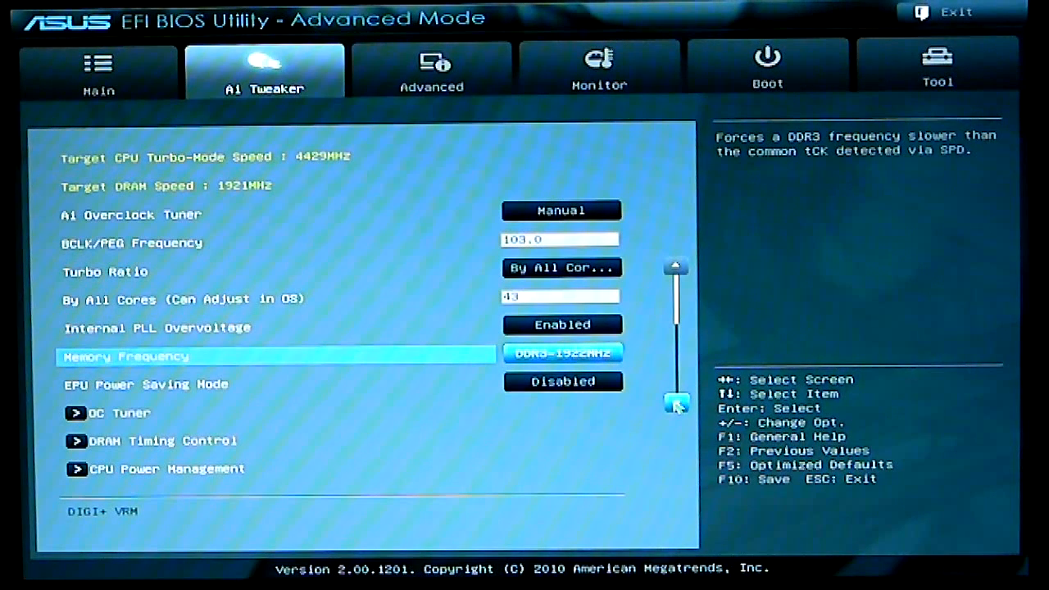
pyautogui.press('Down')
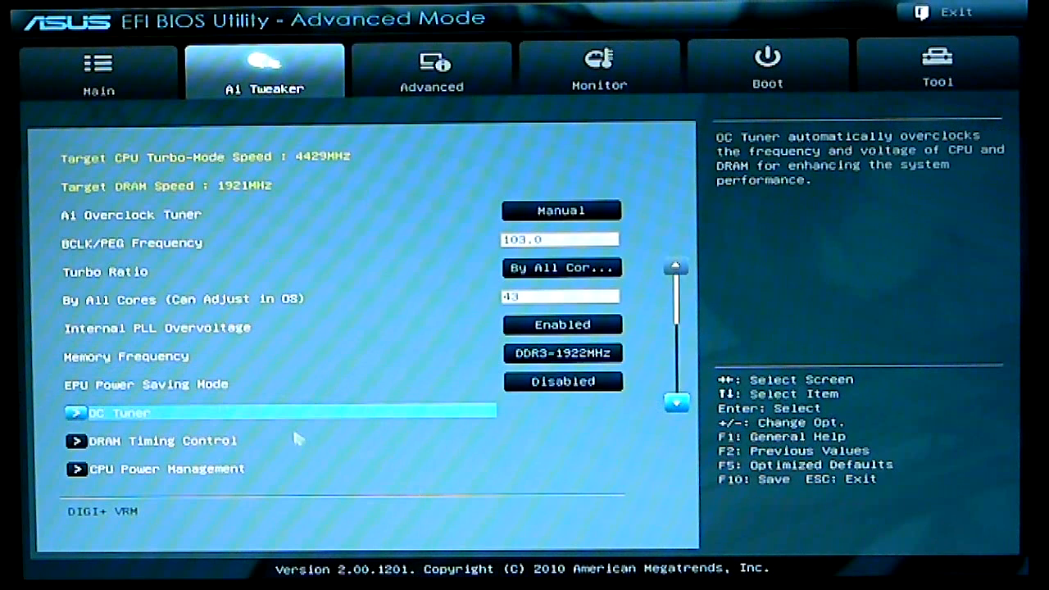
pyautogui.moveTo(215, 341)
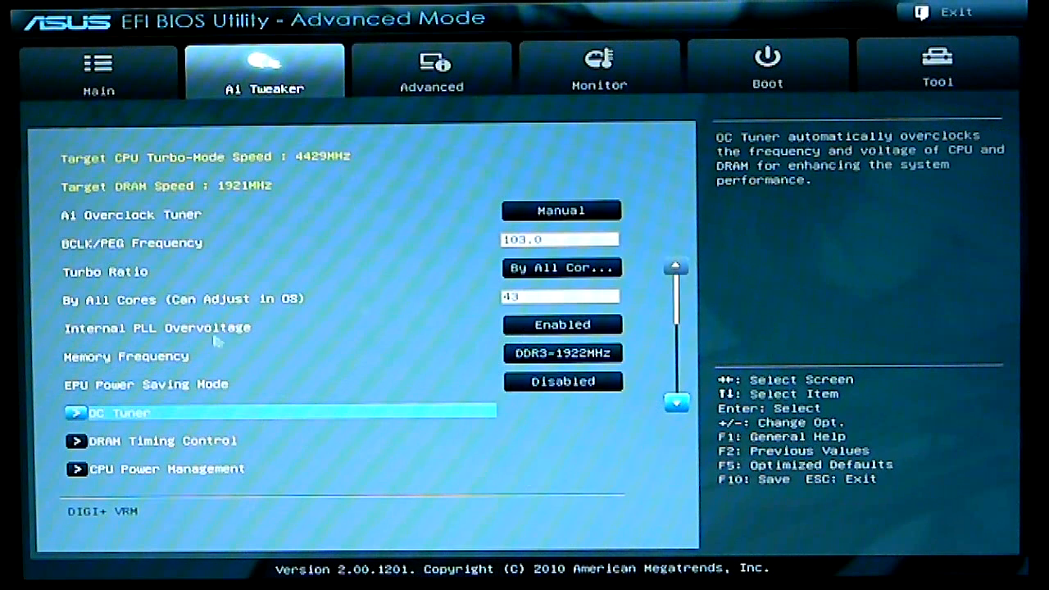
pyautogui.moveTo(138, 456)
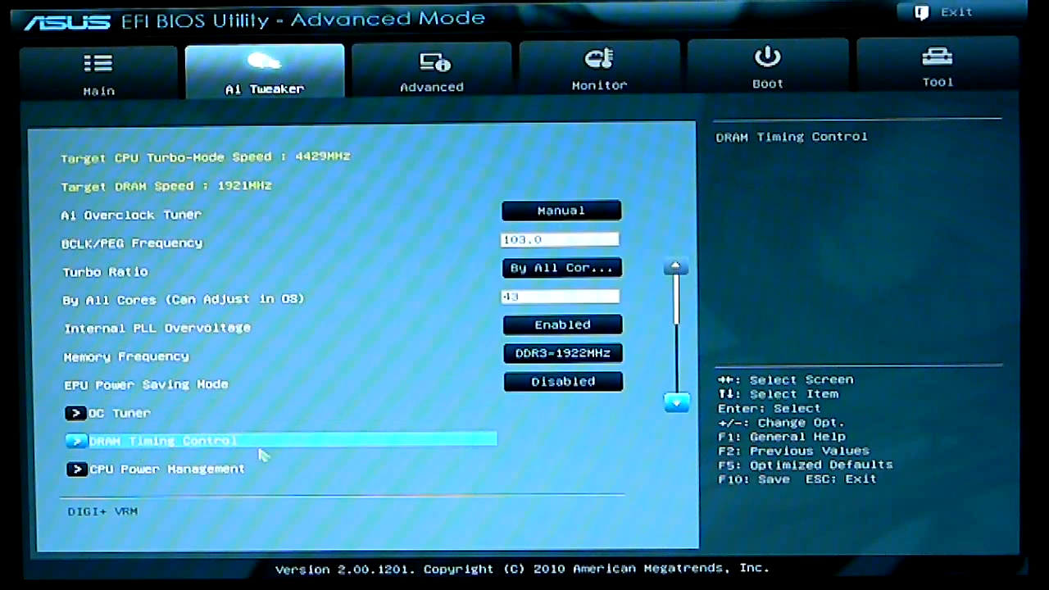
# Step: View the DRAM Timing Control page and return to the Ai Tweaker list
pyautogui.click(164, 440)
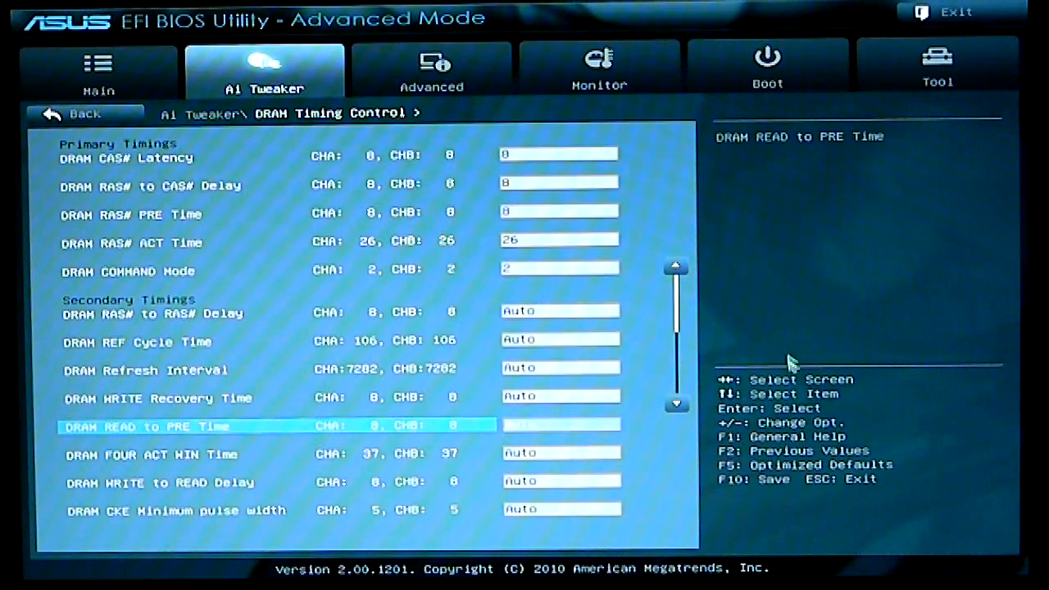
pyautogui.click(68, 113)
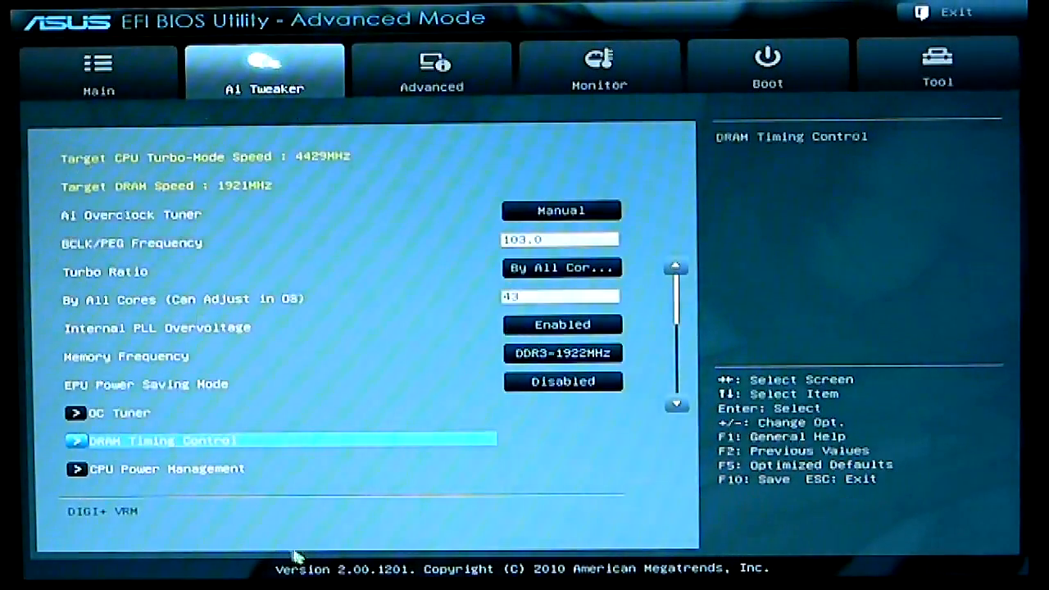
pyautogui.moveTo(679, 417)
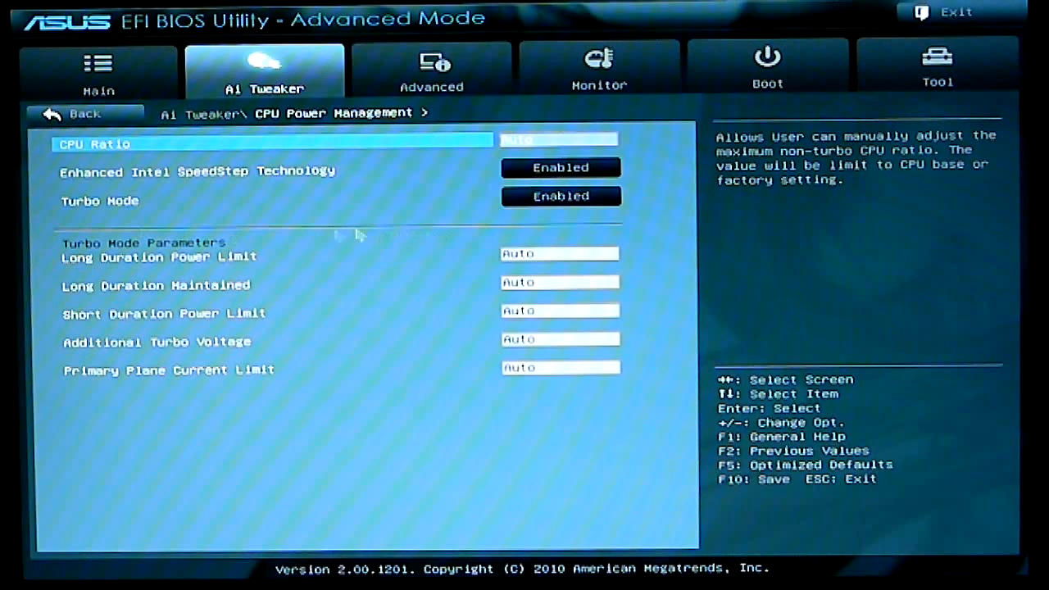
pyautogui.moveTo(357, 420)
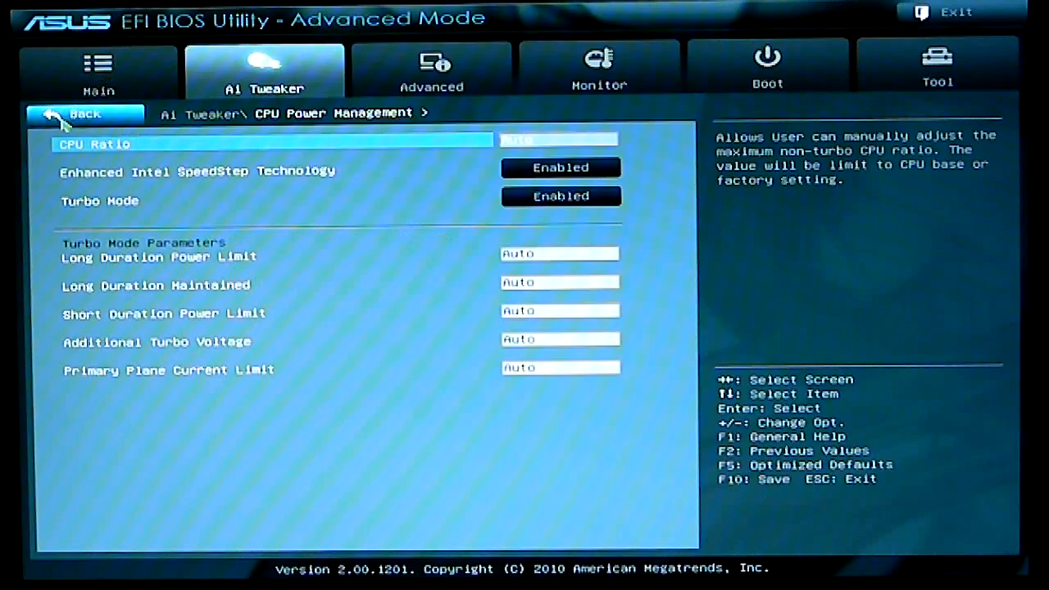
# Step: Return to Ai Tweaker and review DIGI+ VRM Phase and Duty Control choices without changing them
pyautogui.click(82, 115)
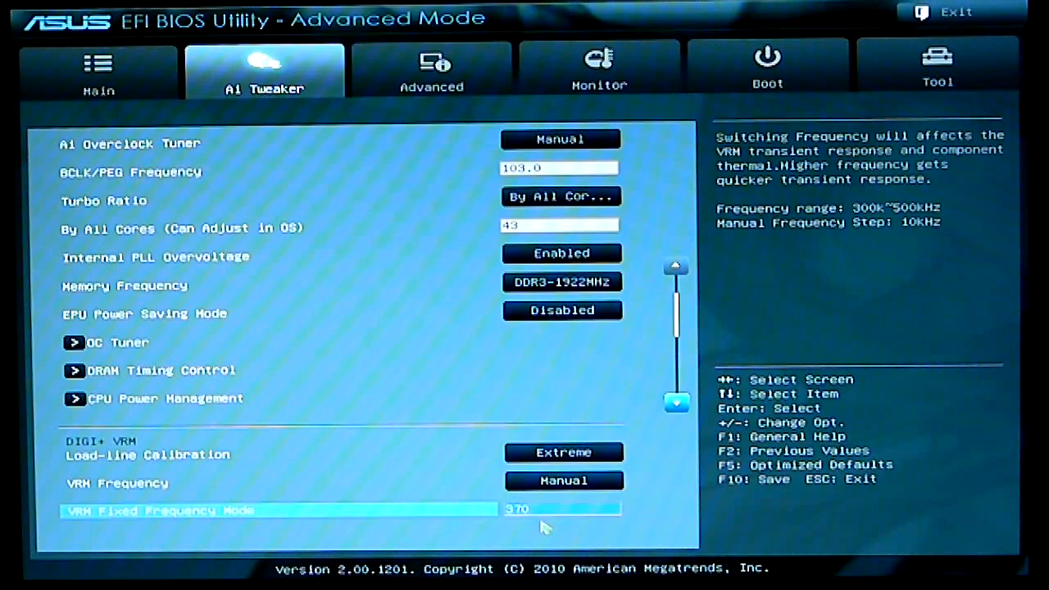
pyautogui.moveTo(832, 510)
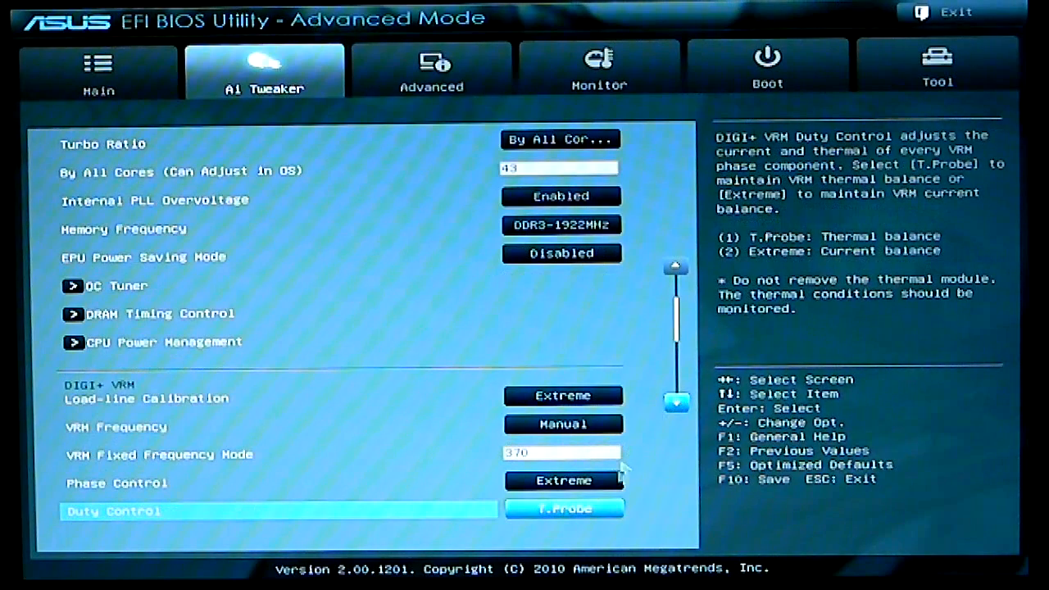
pyautogui.click(564, 480)
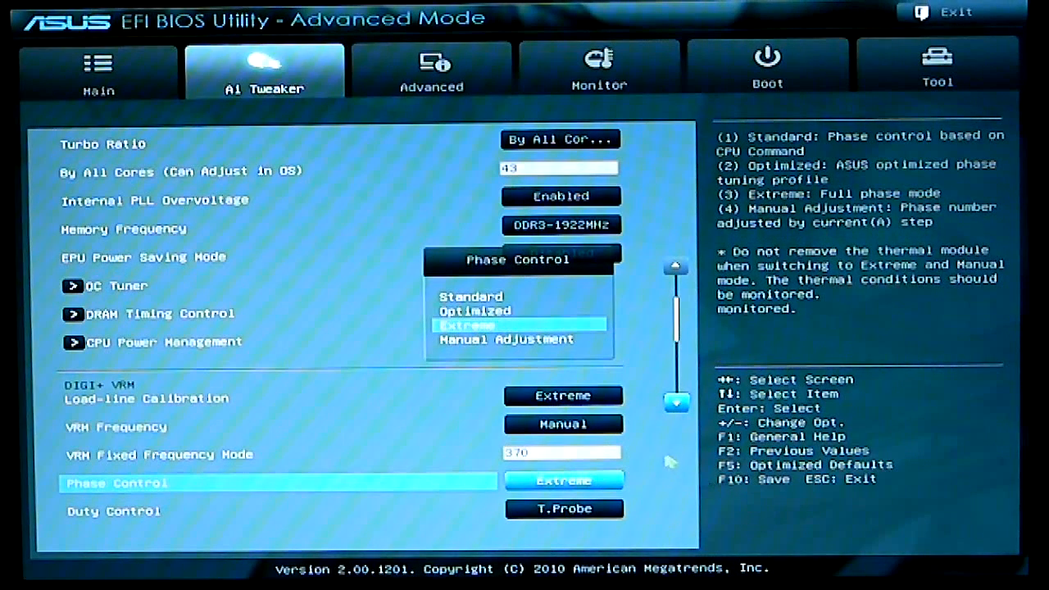
pyautogui.moveTo(577, 511)
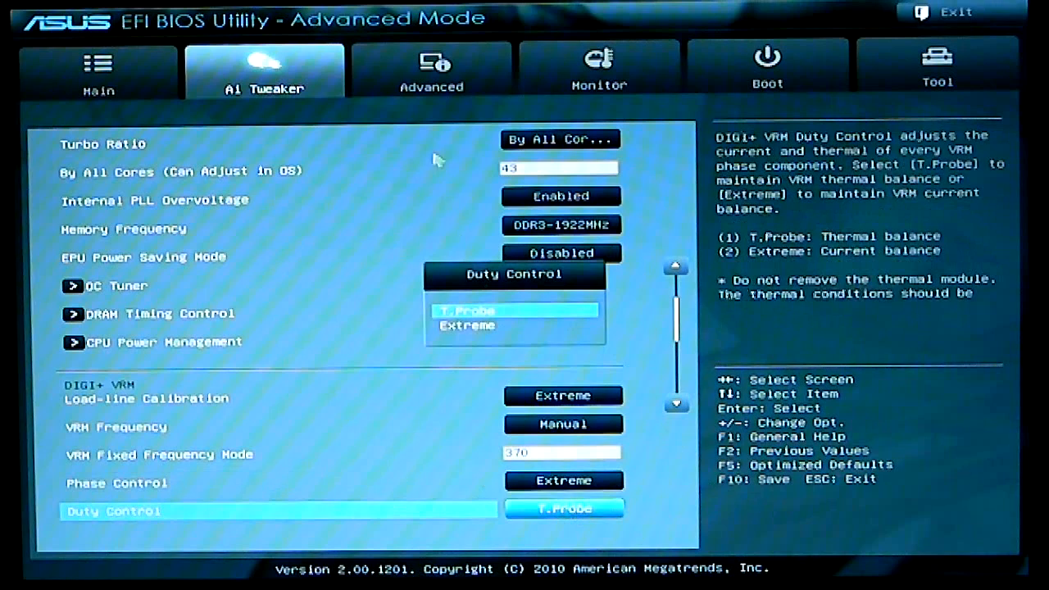
pyautogui.press('Down')
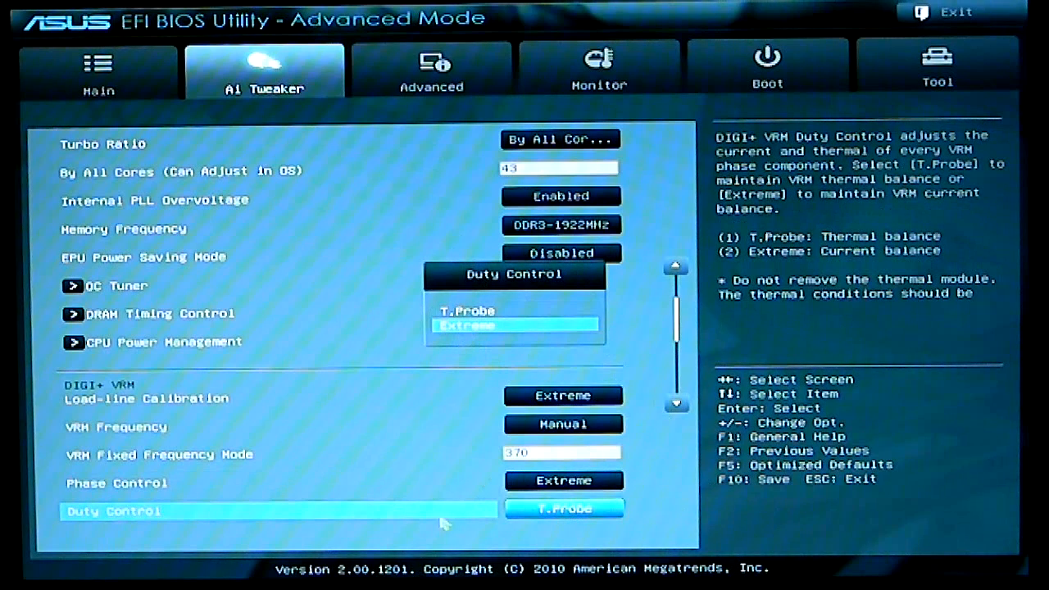
pyautogui.moveTo(679, 407)
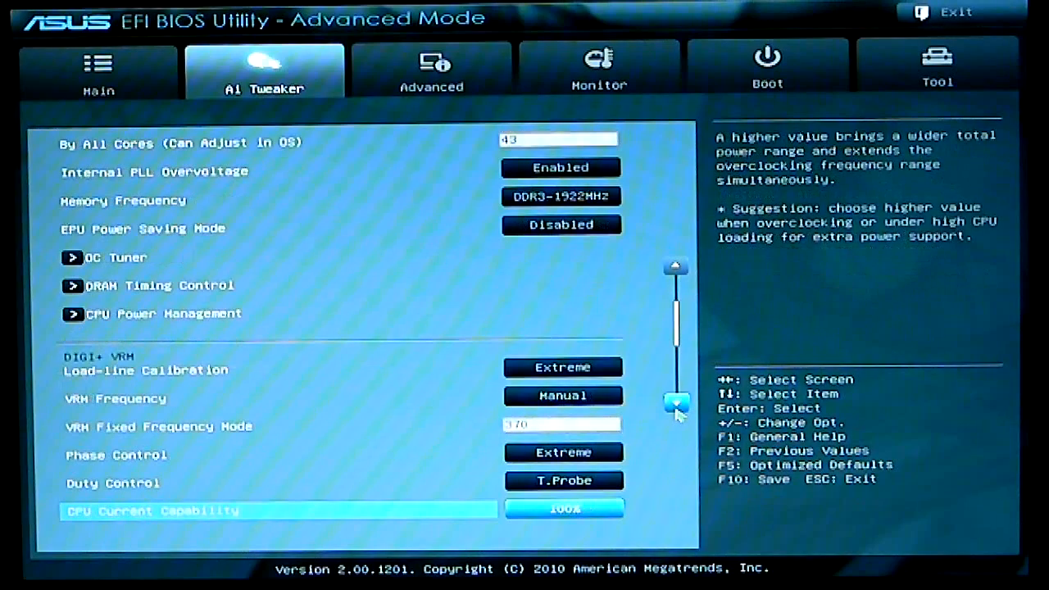
pyautogui.scroll(-3)
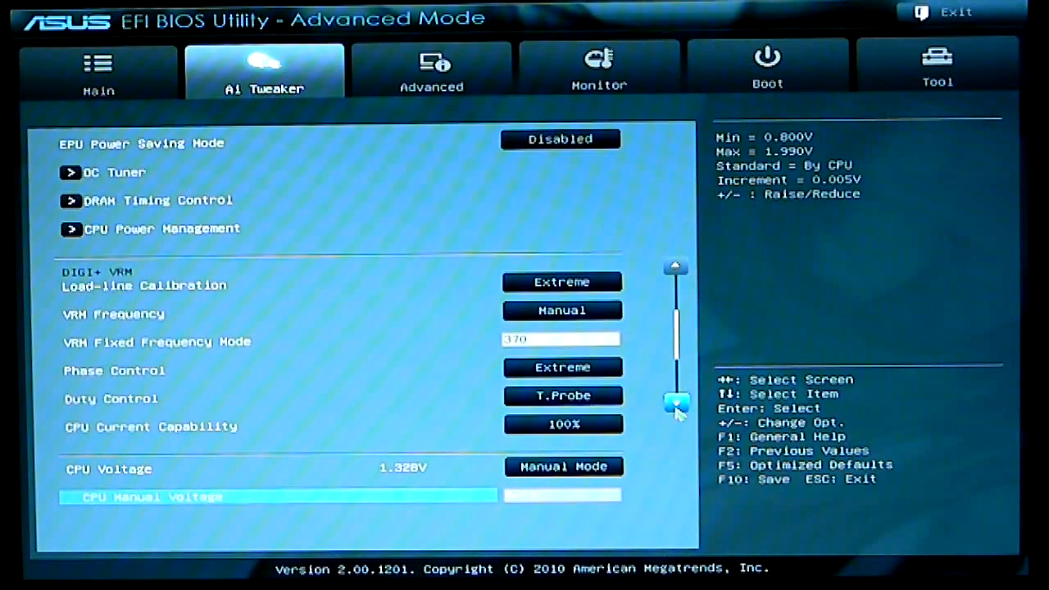
pyautogui.scroll(-3)
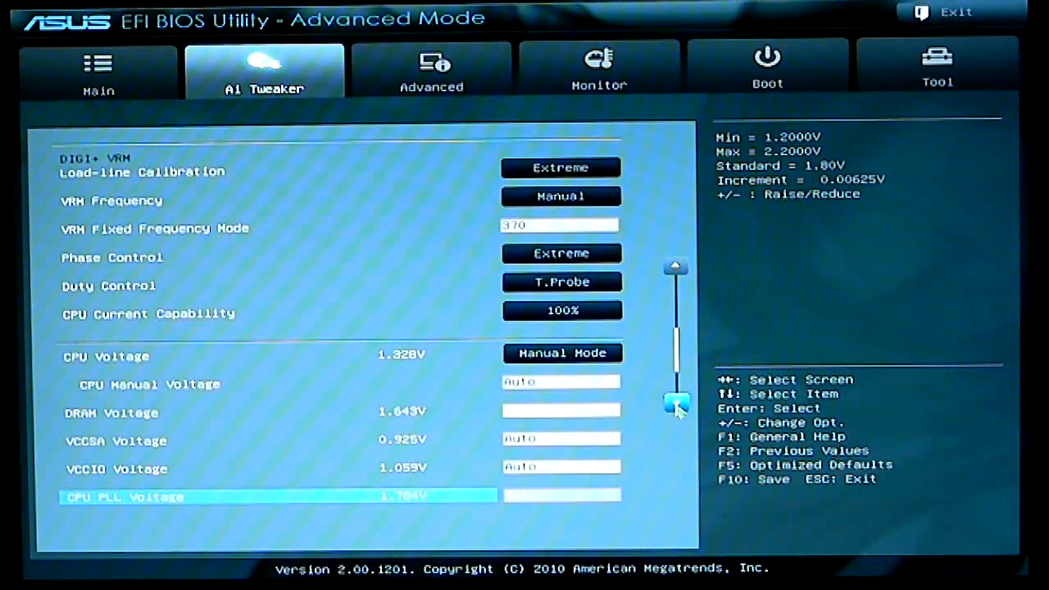
pyautogui.press('Down')
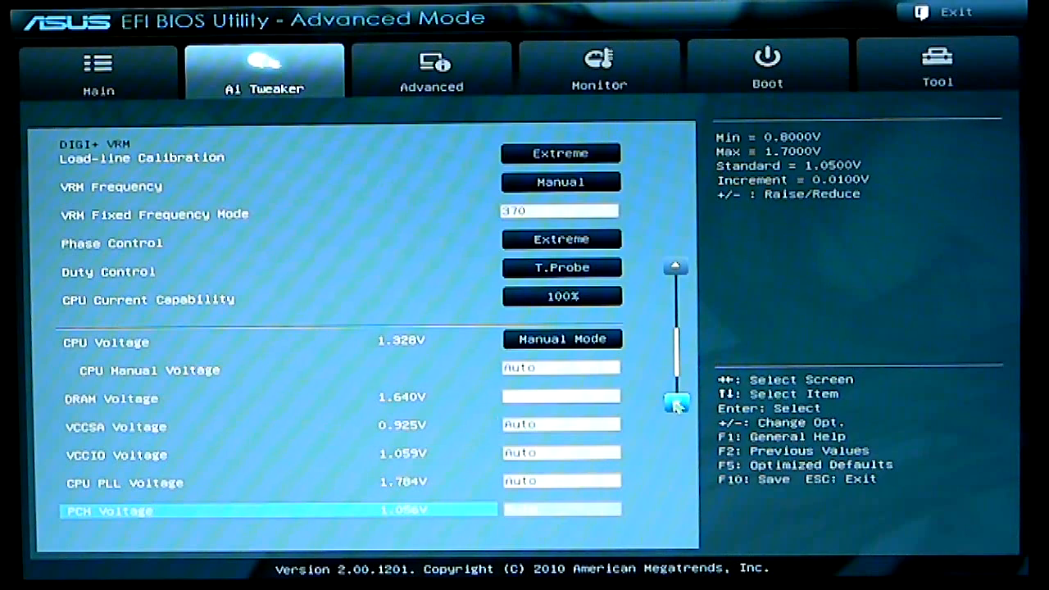
pyautogui.press('Up')
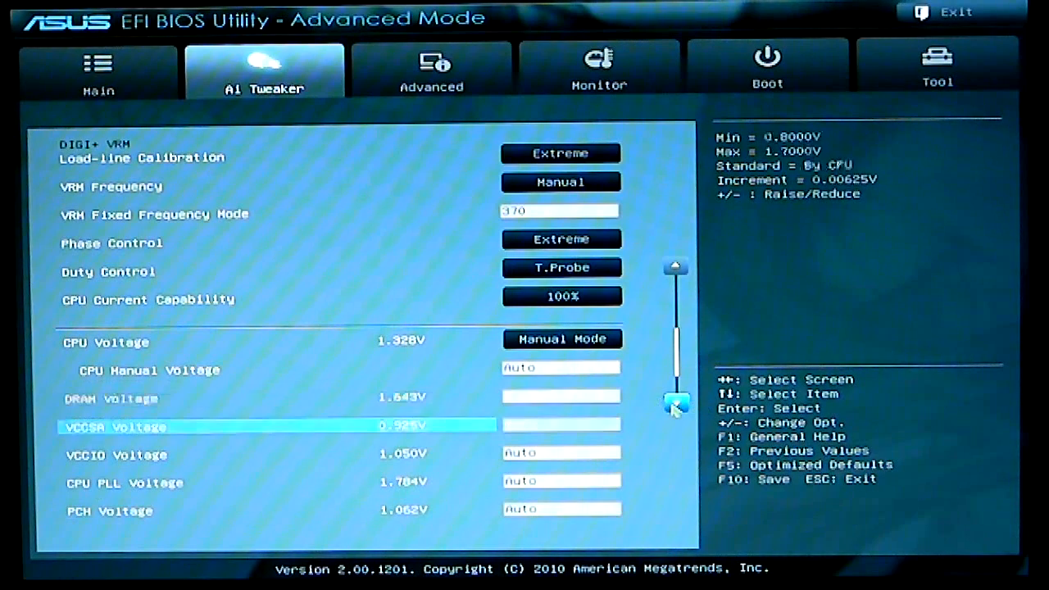
pyautogui.press('Down')
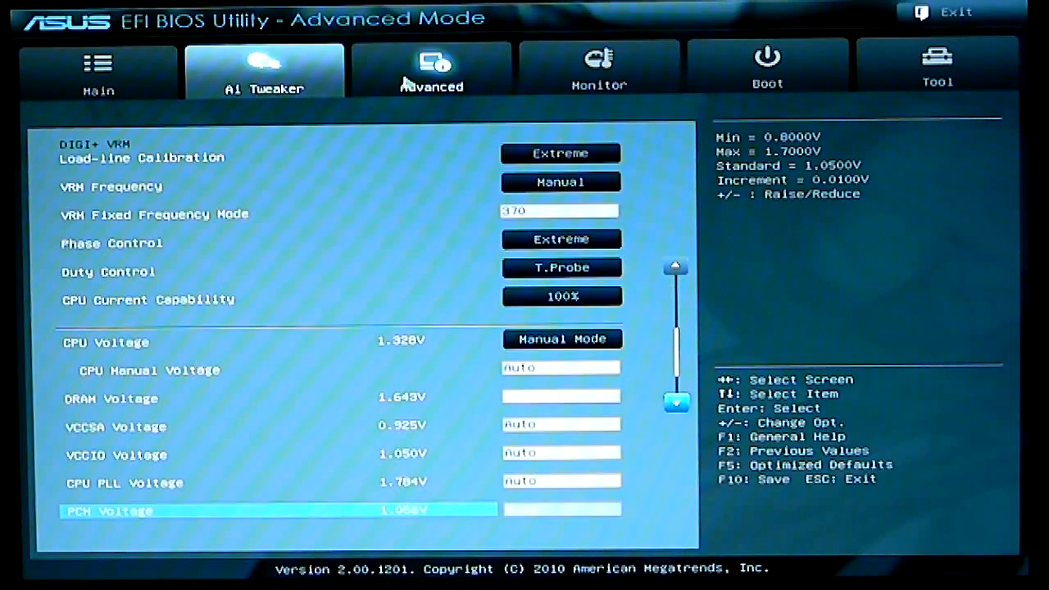
# Step: Review CPU Configuration under Advanced, leaving Limit CPUID Maximum Disabled, and go back to the sections list
pyautogui.click(431, 68)
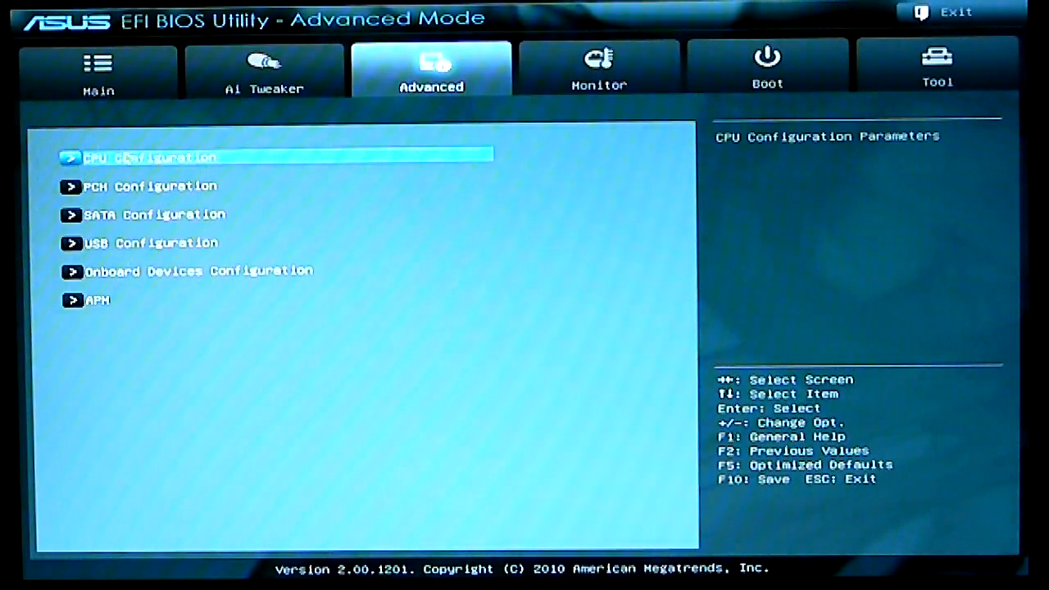
pyautogui.click(144, 157)
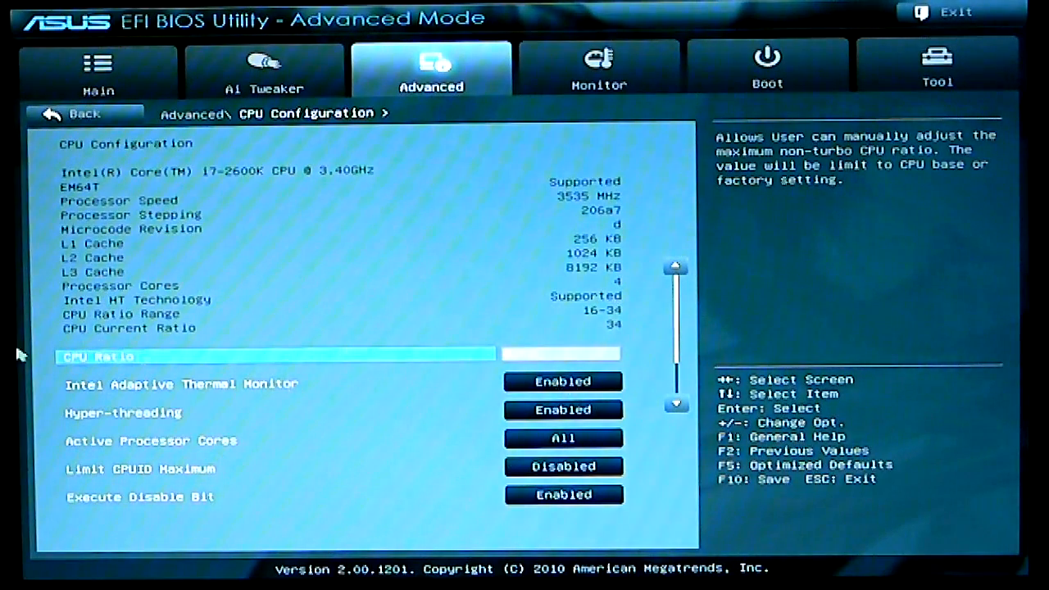
pyautogui.moveTo(682, 431)
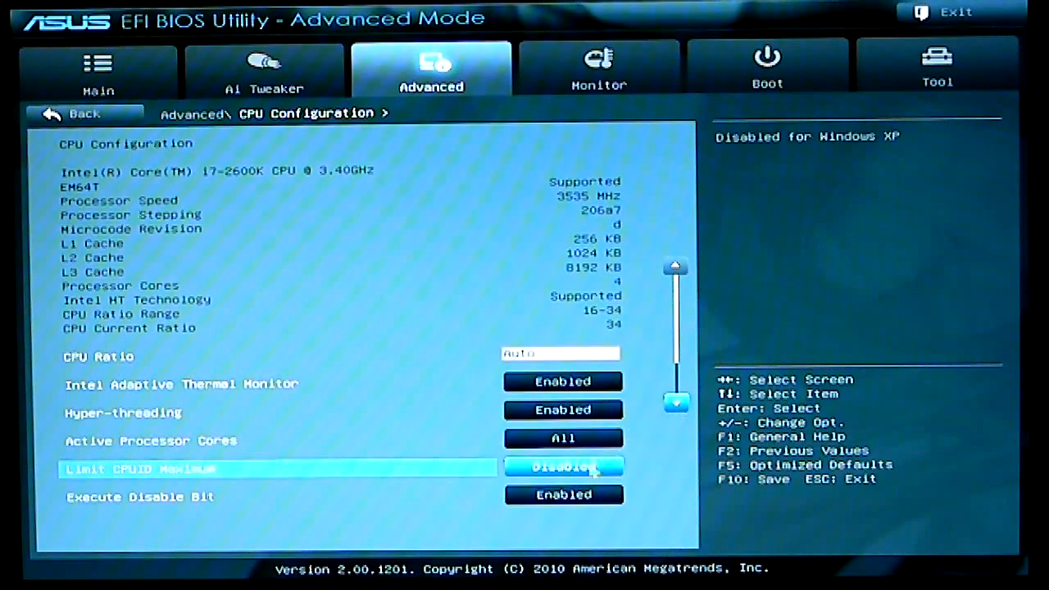
pyautogui.click(562, 465)
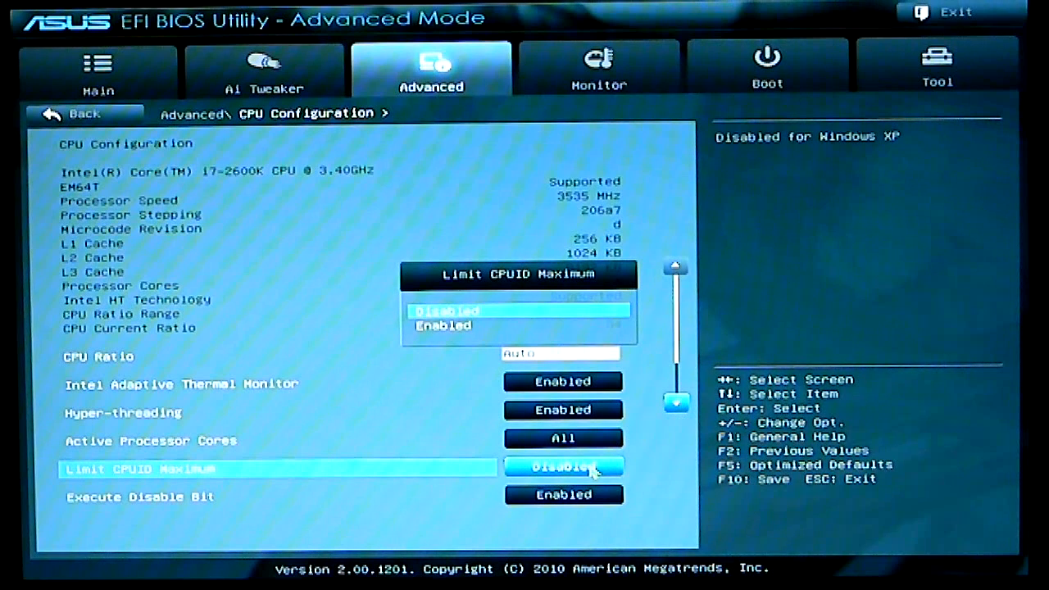
pyautogui.moveTo(676, 408)
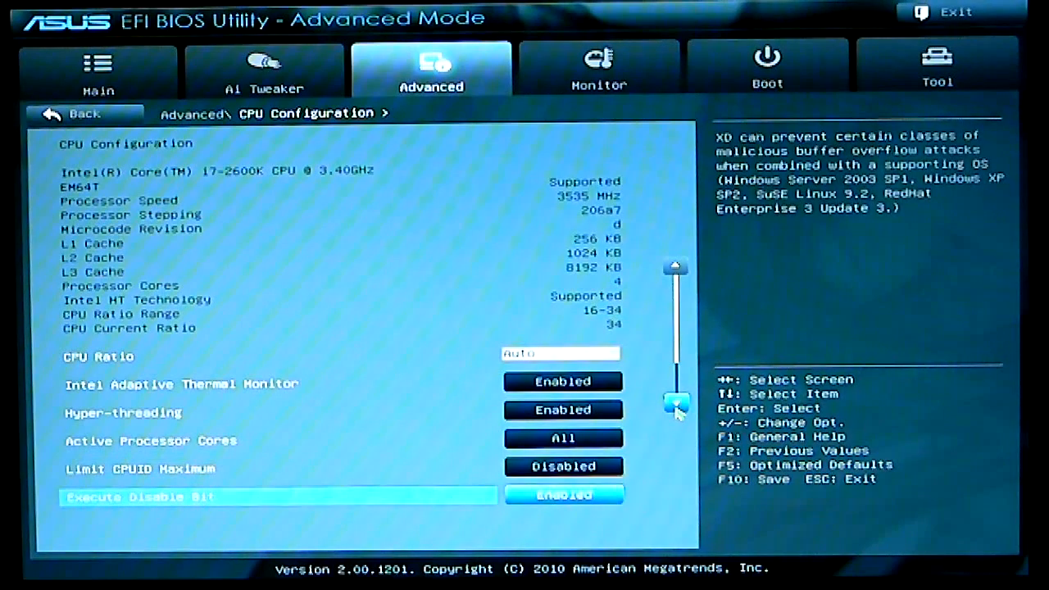
pyautogui.press('Down')
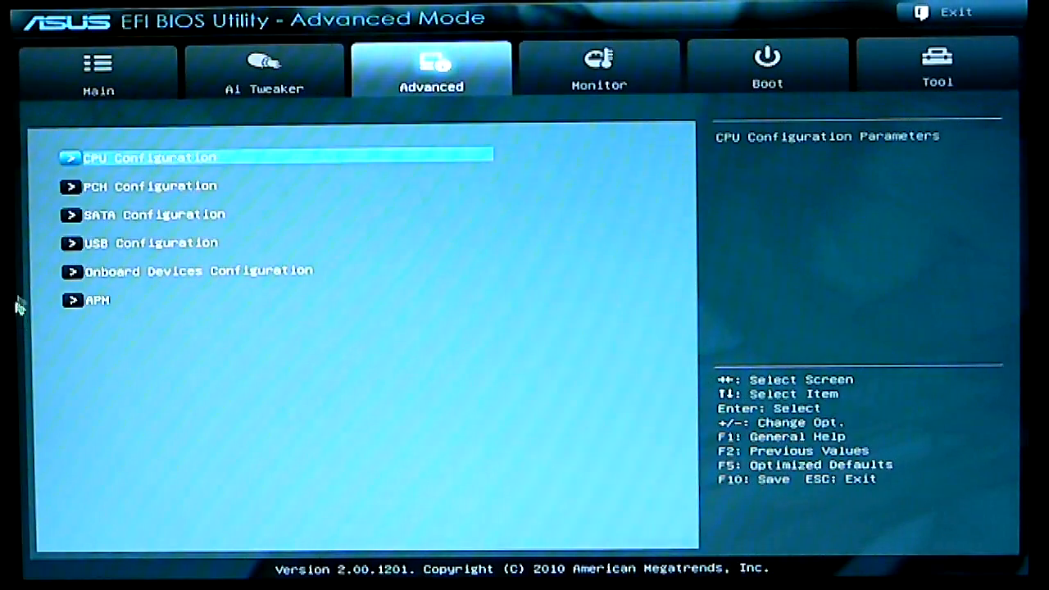
# Step: Revisit CPU Configuration and scroll through its settings
pyautogui.click(144, 157)
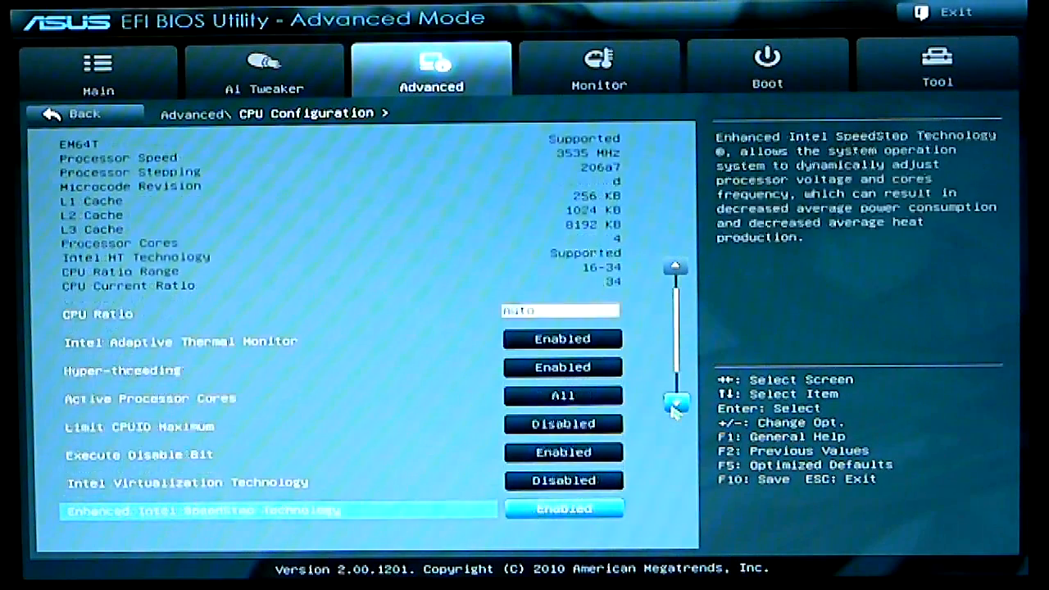
pyautogui.scroll(-3)
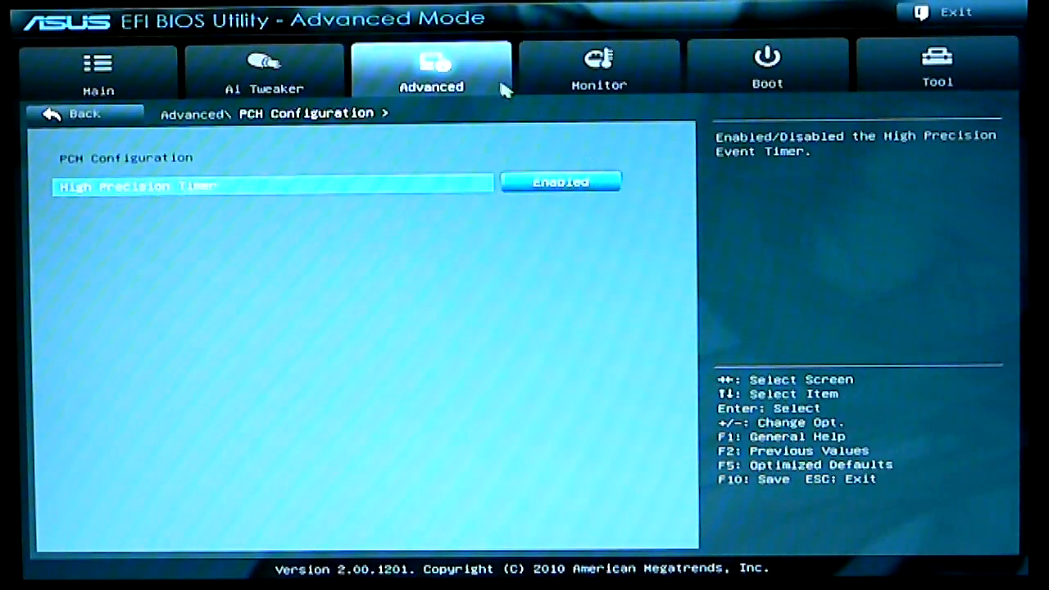
# Step: Review SATA Configuration (AHCI mode, port Hot Plug entries) and go back to the Advanced sections
pyautogui.click(79, 112)
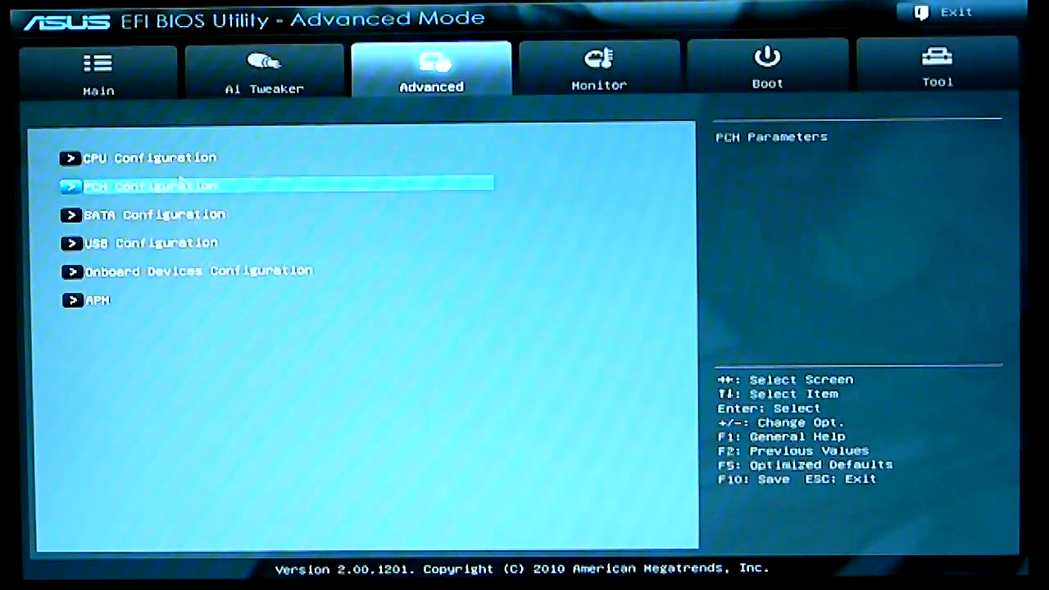
pyautogui.click(154, 215)
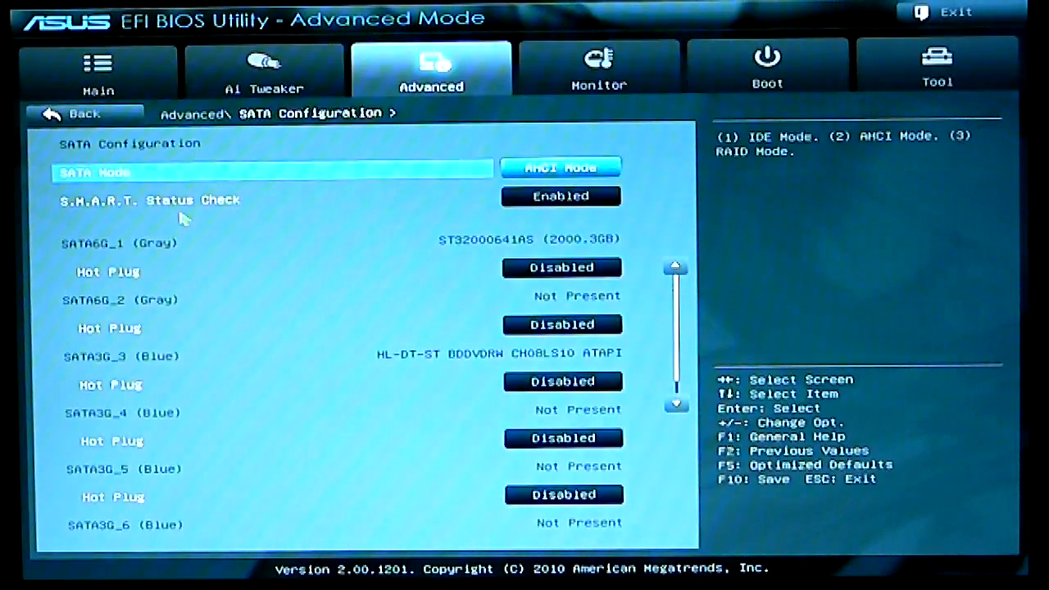
pyautogui.moveTo(675, 405)
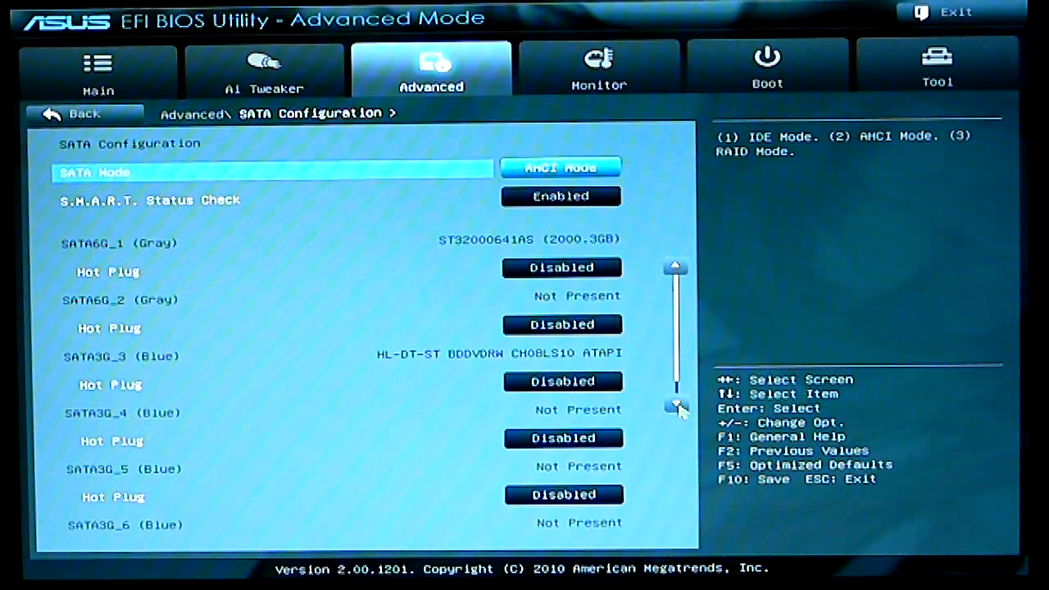
pyautogui.press('Down')
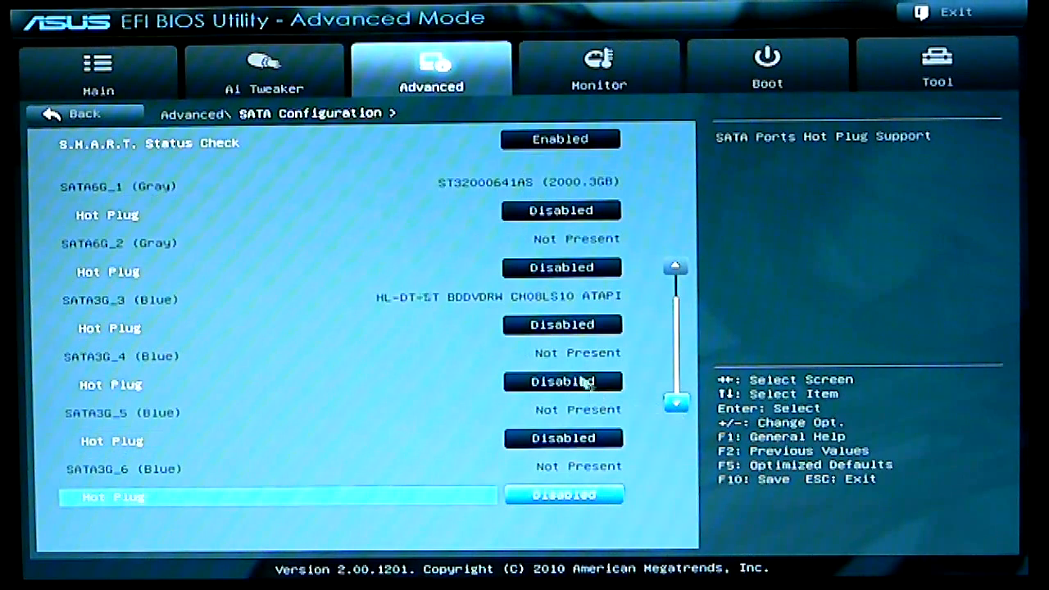
pyautogui.click(72, 112)
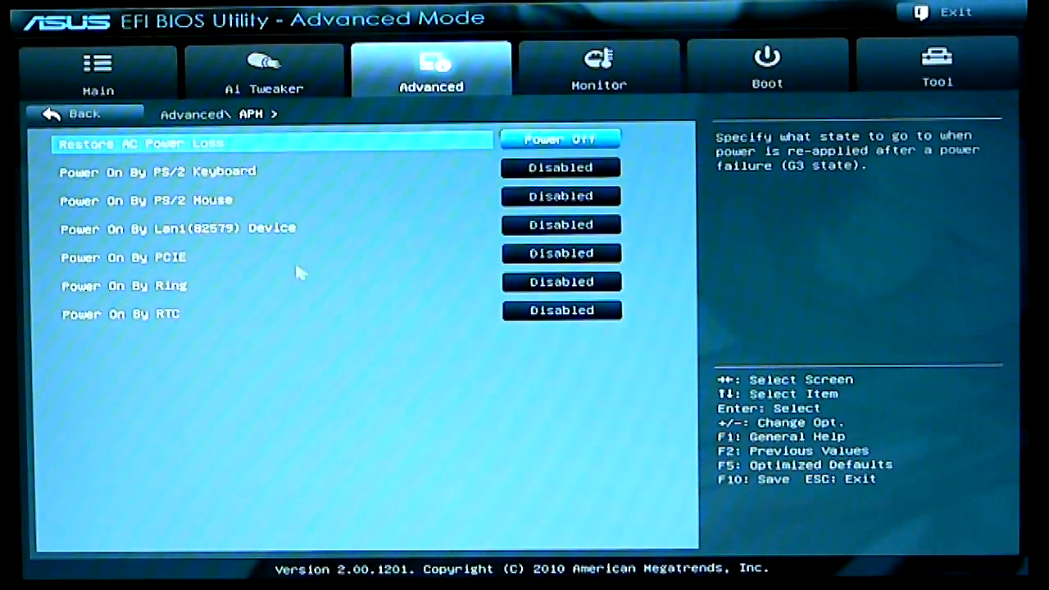
pyautogui.moveTo(315, 266)
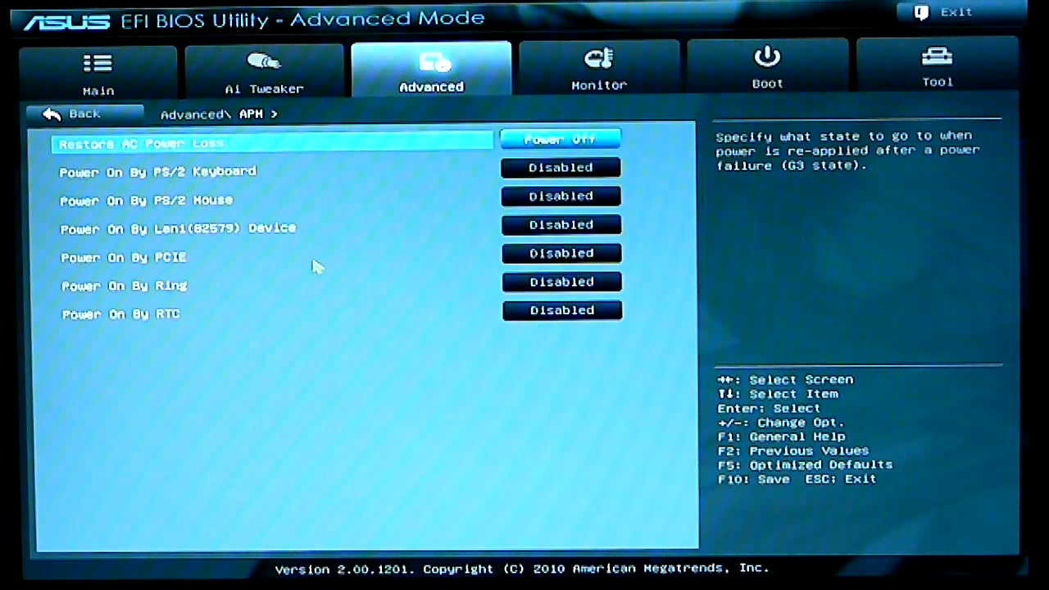
pyautogui.moveTo(597, 93)
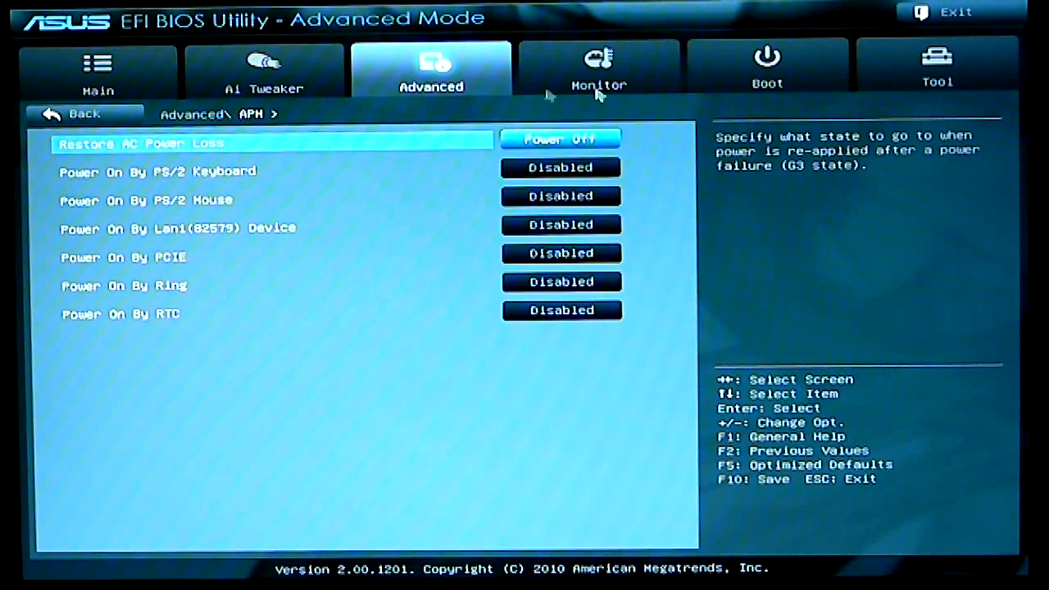
pyautogui.click(596, 67)
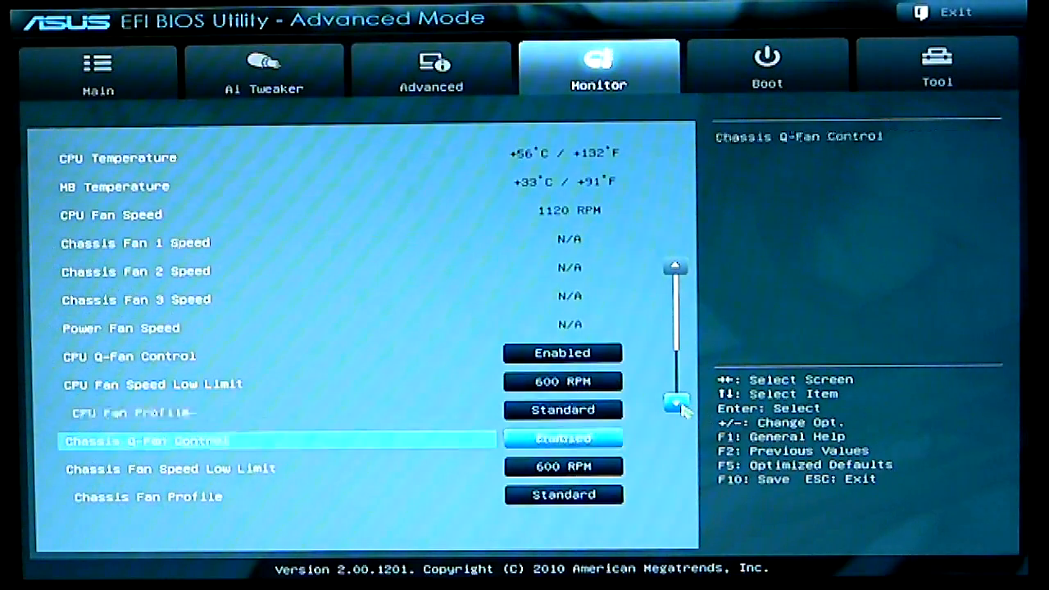
# Step: Scroll the Monitor readings down to Anti Surge Support, then switch to the Boot settings
pyautogui.scroll(-3)
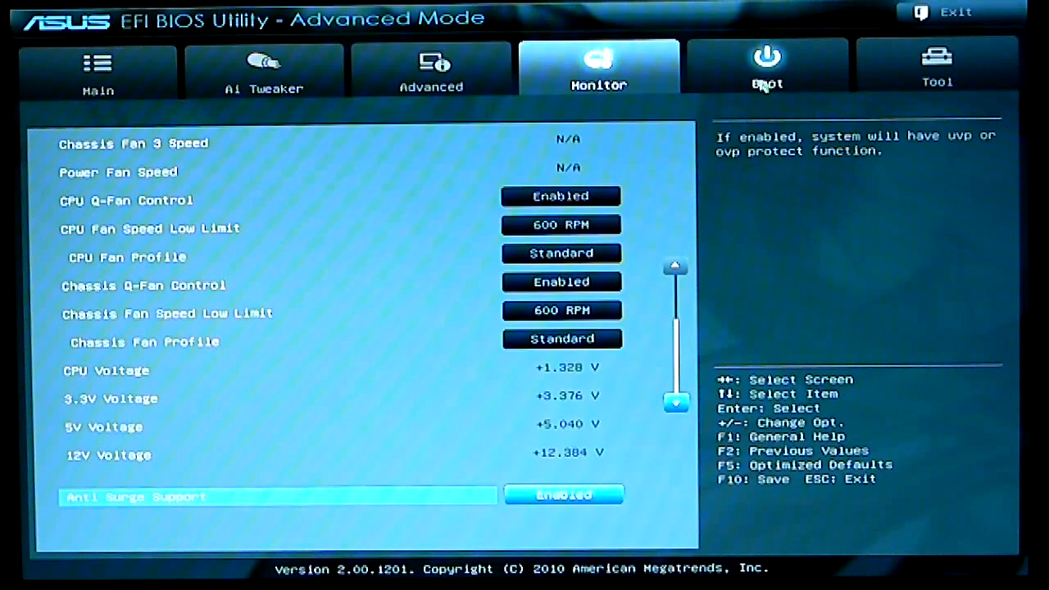
pyautogui.click(767, 67)
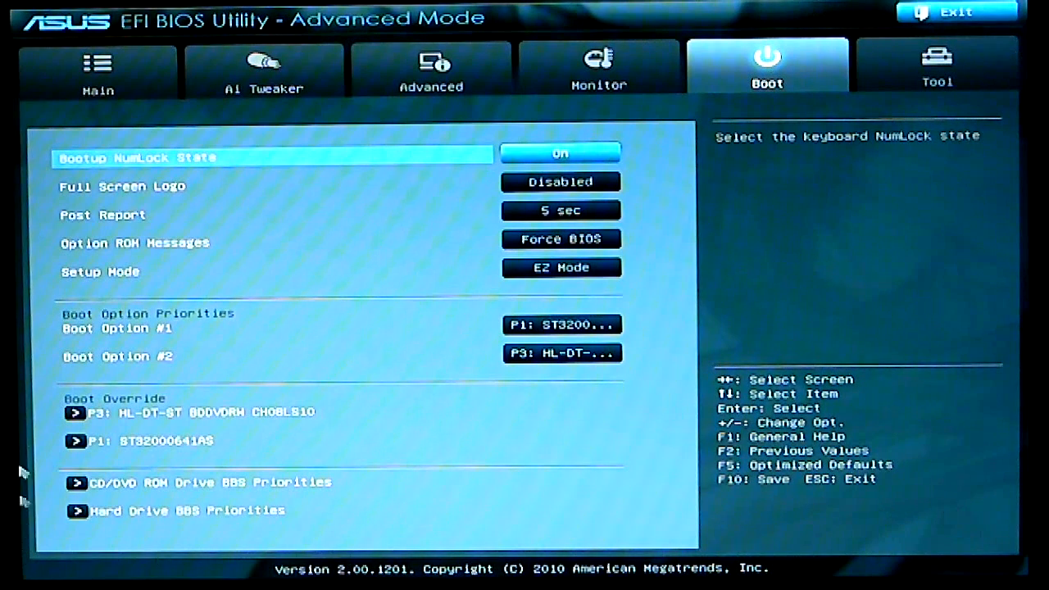
# Step: View DIMM SPD Information under Tool, then show the O.C. Profile page with eight uninstalled profiles
pyautogui.click(938, 71)
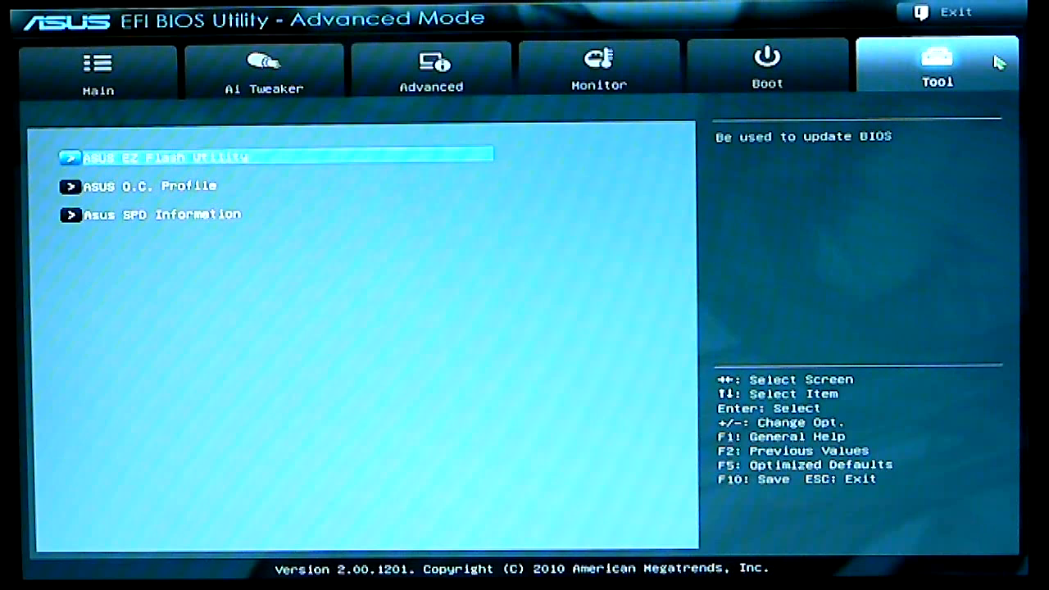
pyautogui.moveTo(82, 325)
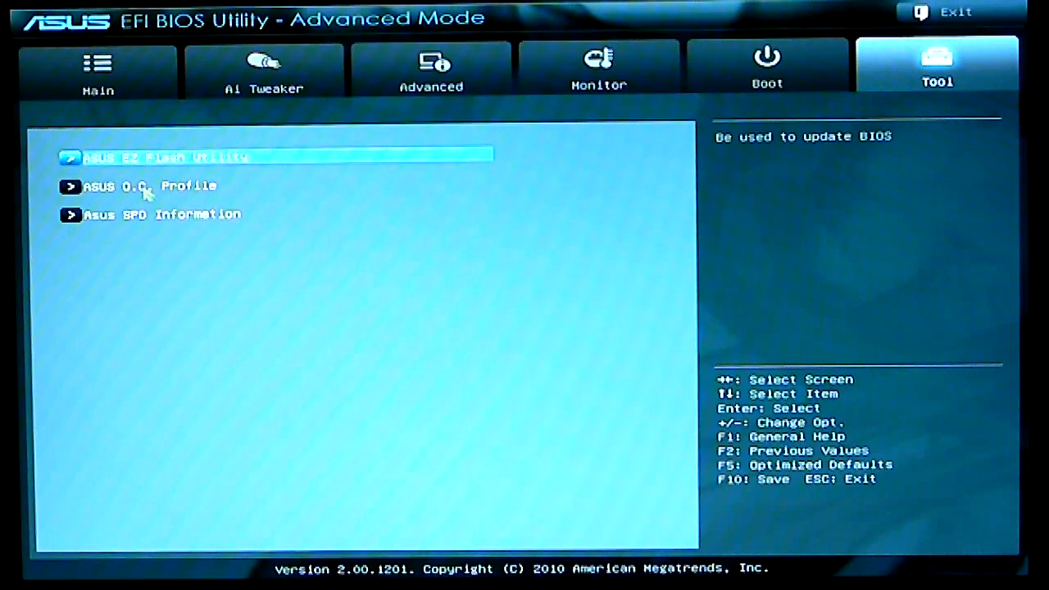
pyautogui.click(161, 213)
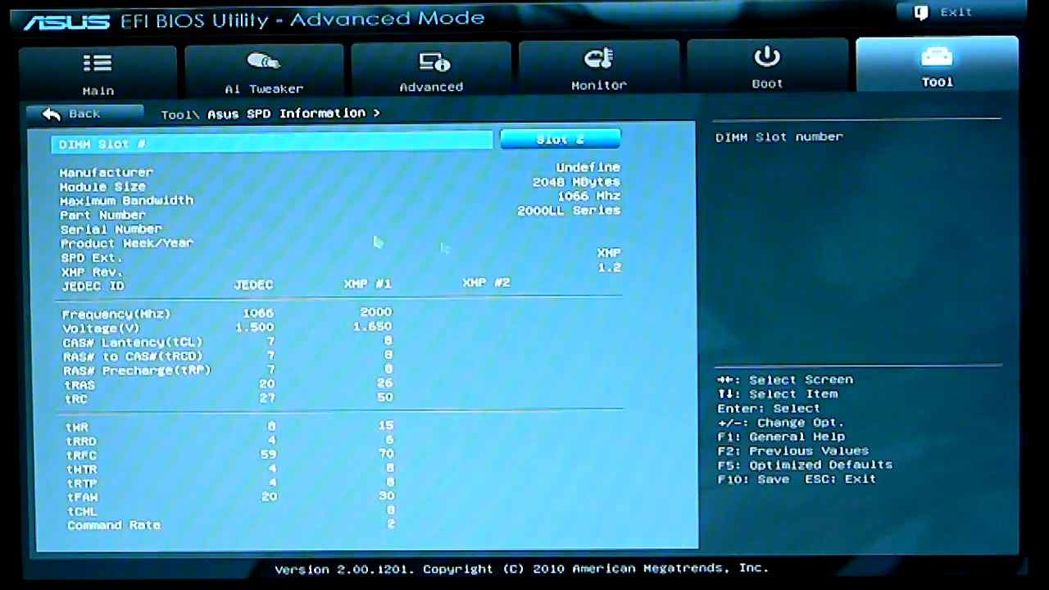
pyautogui.click(64, 112)
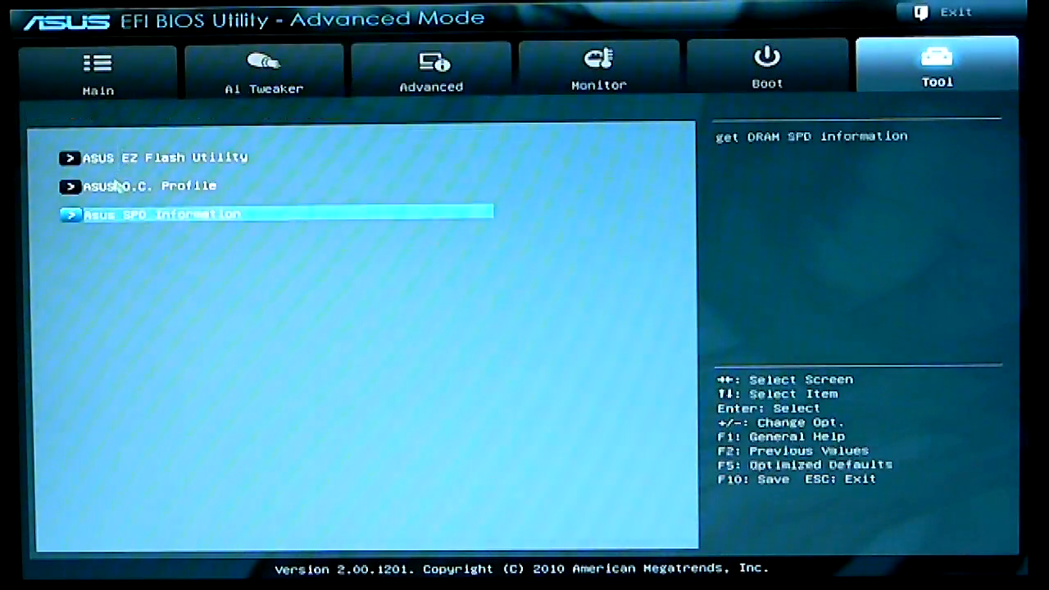
pyautogui.click(147, 187)
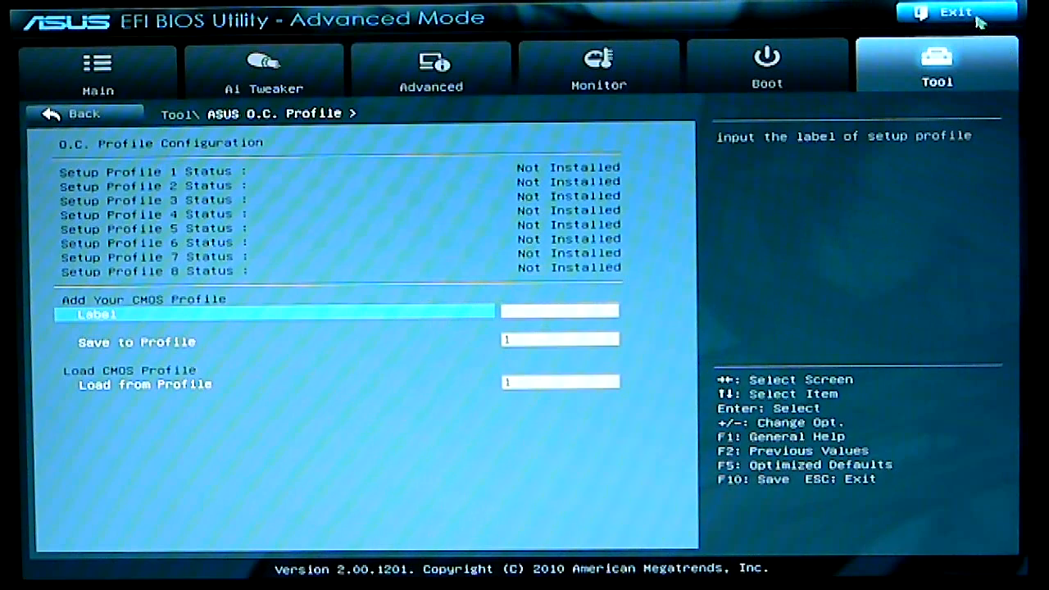
# Step: Exit Advanced Mode back to the ASUS EZ Mode overview screen
pyautogui.click(959, 9)
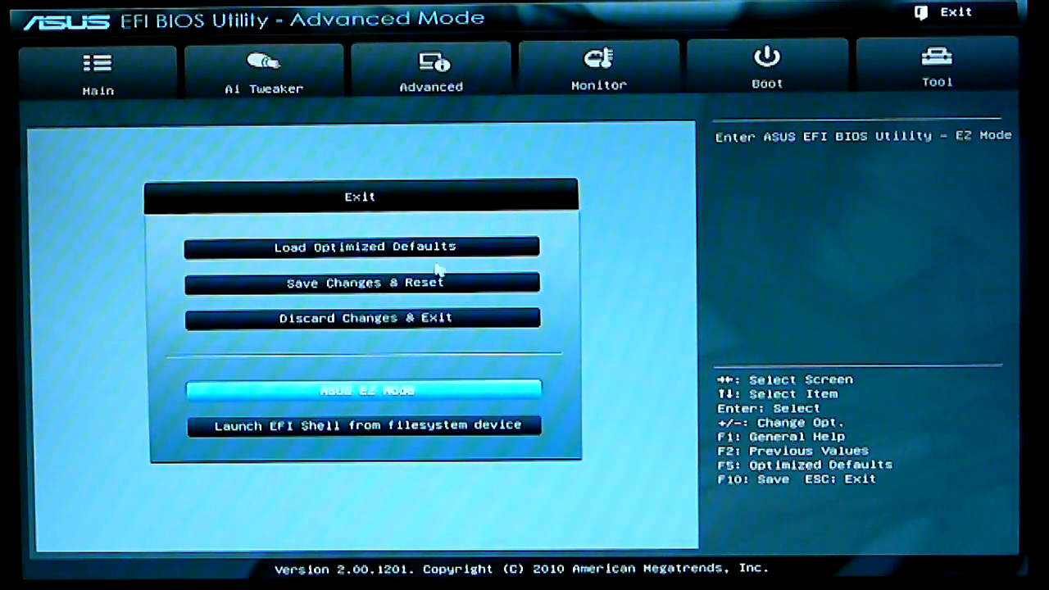
pyautogui.moveTo(490, 297)
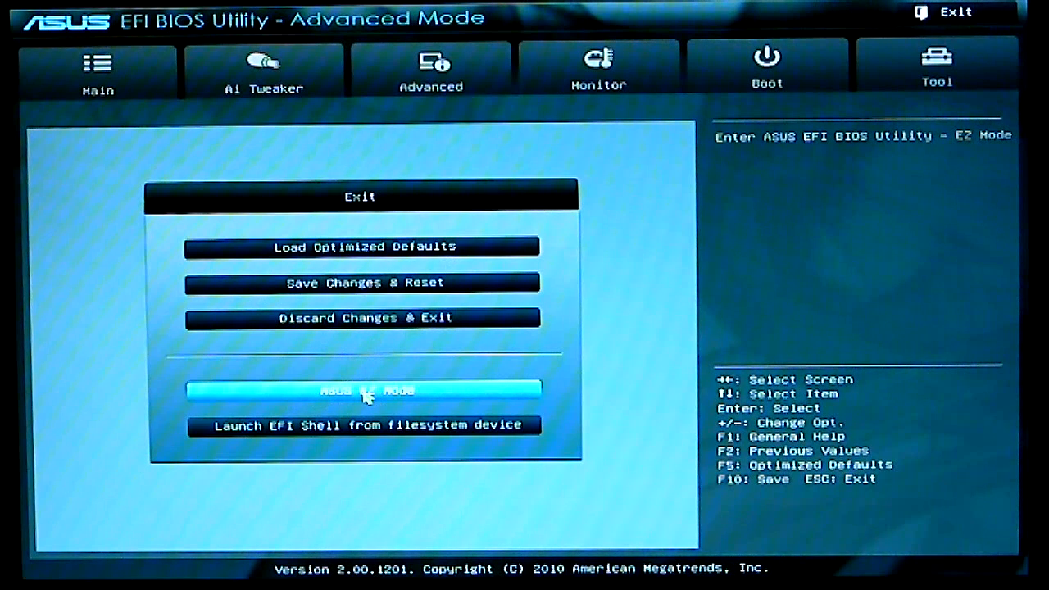
pyautogui.click(364, 391)
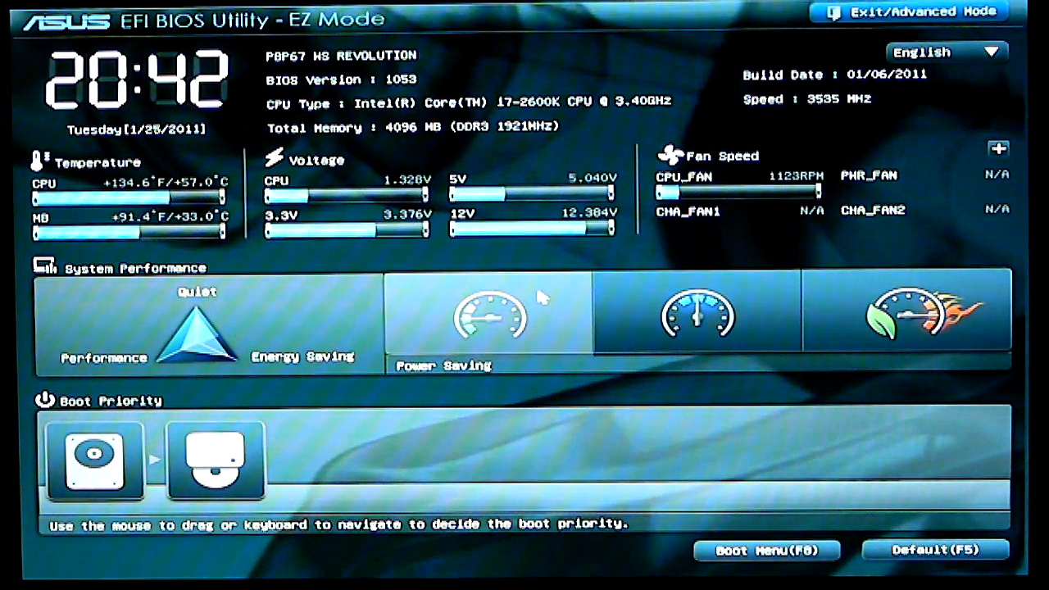